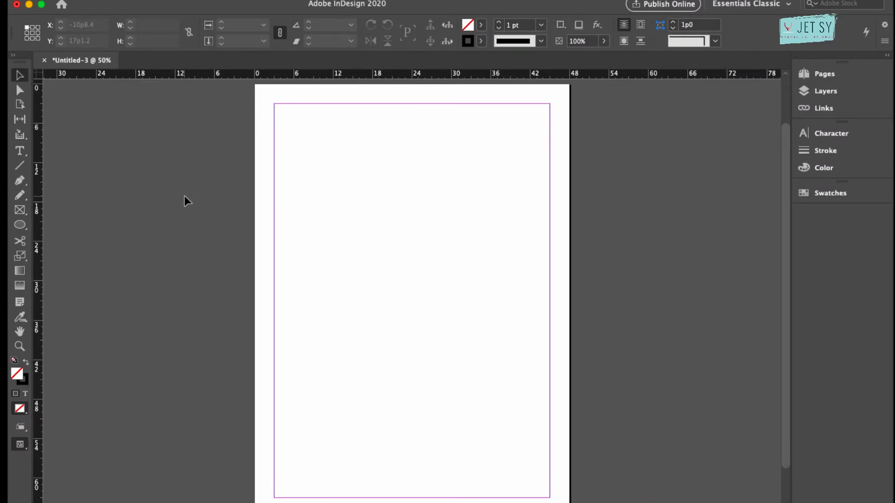
# Draw a text frame across the upper page and fill it with placeholder text.
pyautogui.click(20, 151)
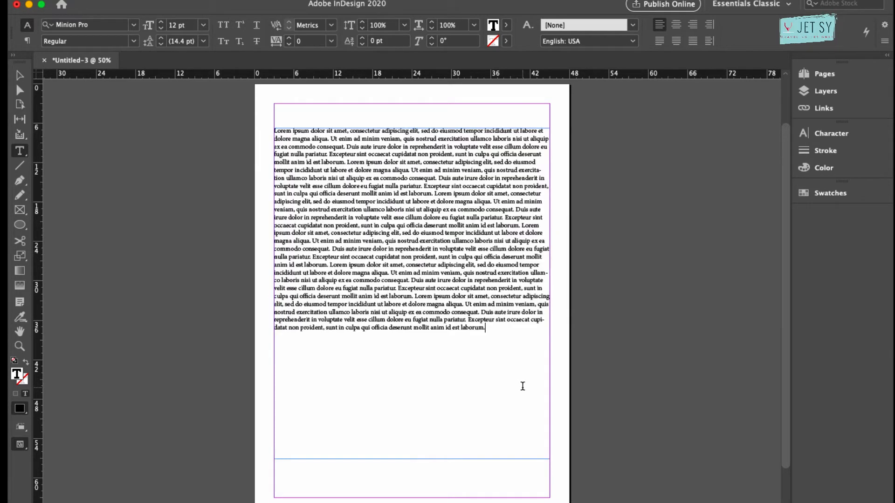
pyautogui.moveTo(520, 383)
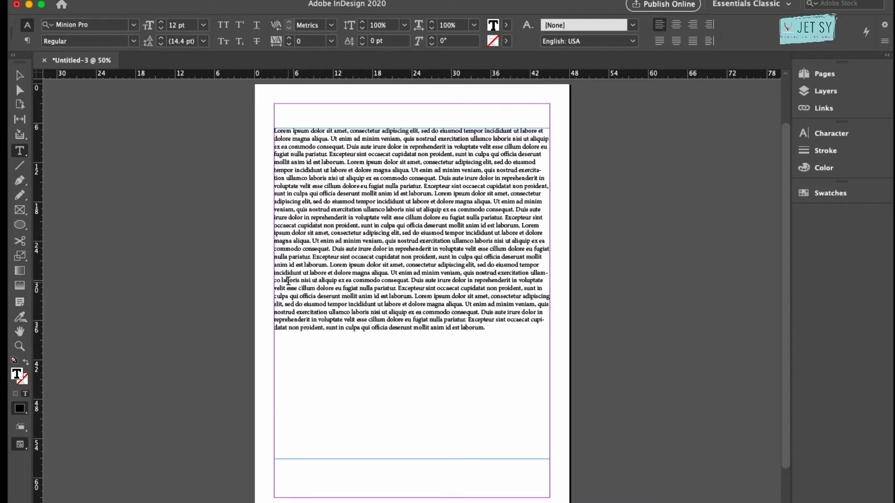
pyautogui.click(485, 328)
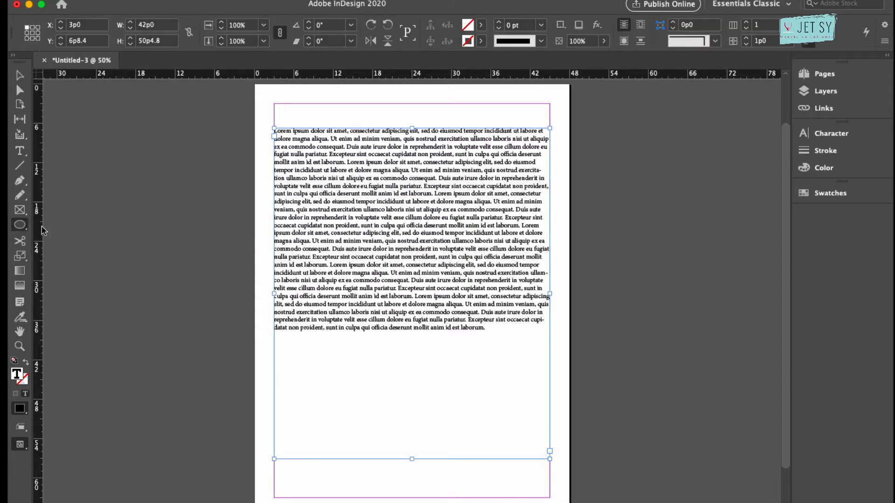
# Pick the Ellipse tool from the Rectangle tool flyout.
pyautogui.click(20, 224)
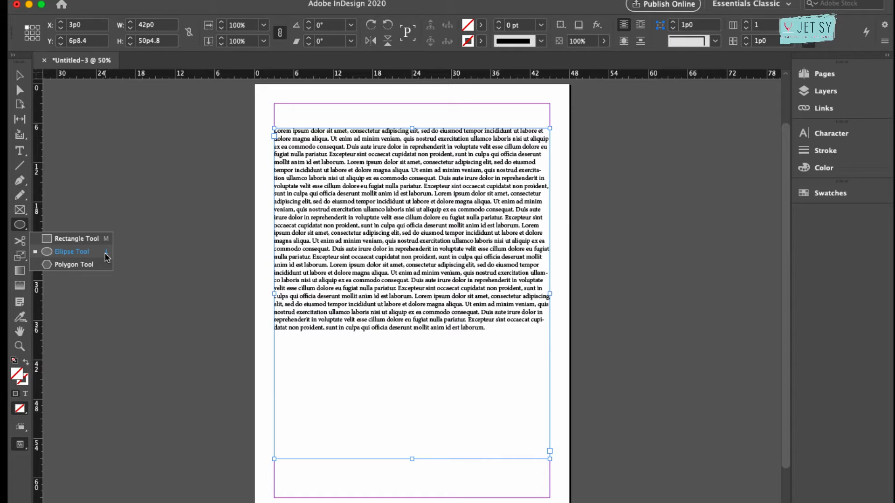
pyautogui.moveTo(120, 244)
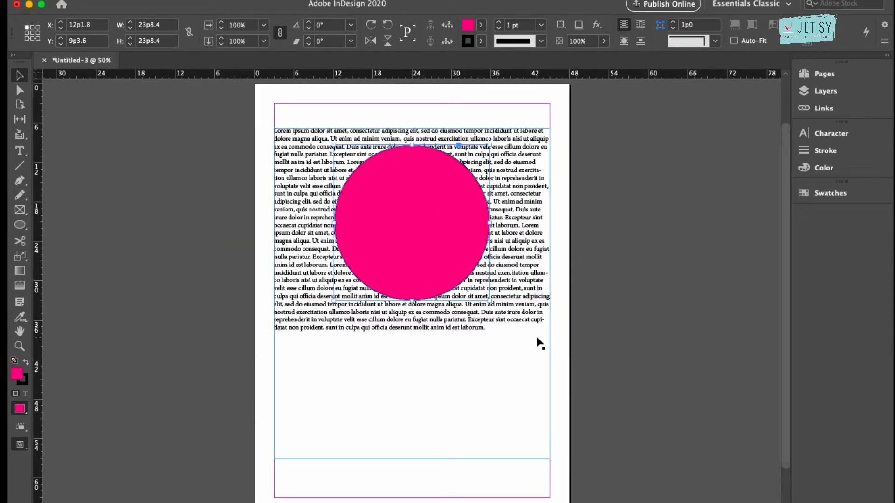
pyautogui.moveTo(528, 355)
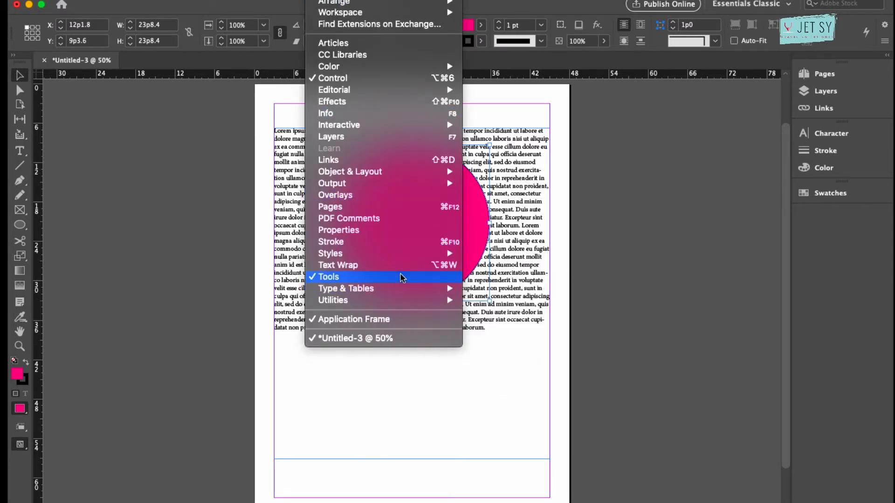
# Open Text Wrap and try bounding-box, then object-shape wrapping around the circle.
pyautogui.click(337, 265)
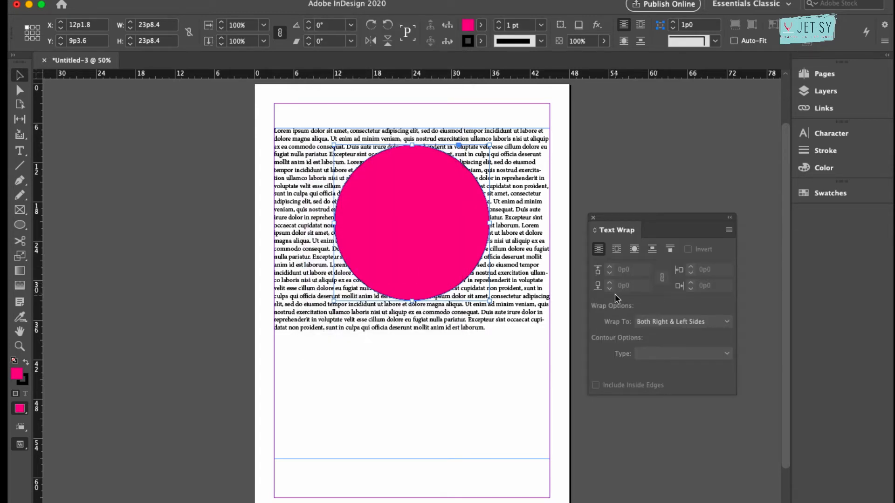
pyautogui.click(598, 249)
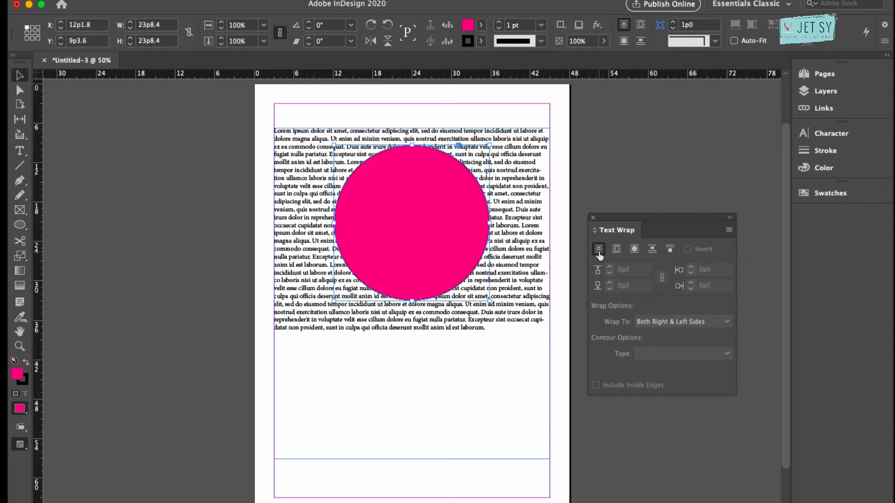
pyautogui.moveTo(598, 249)
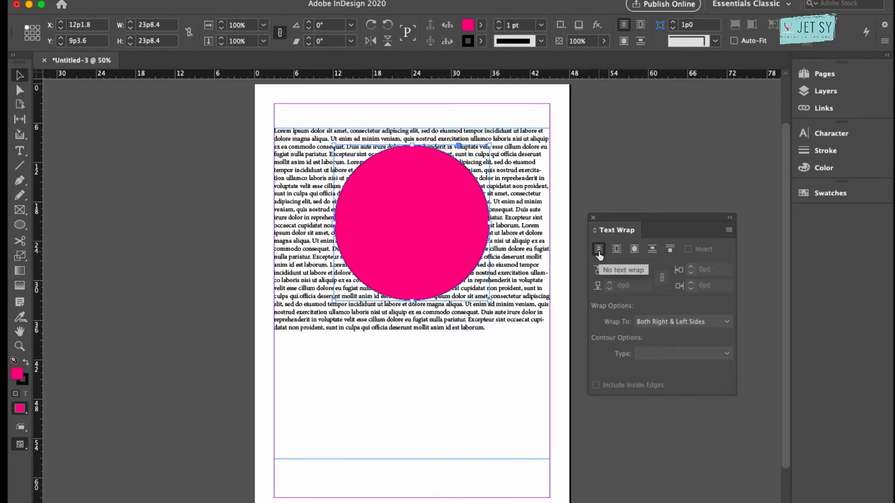
pyautogui.click(616, 249)
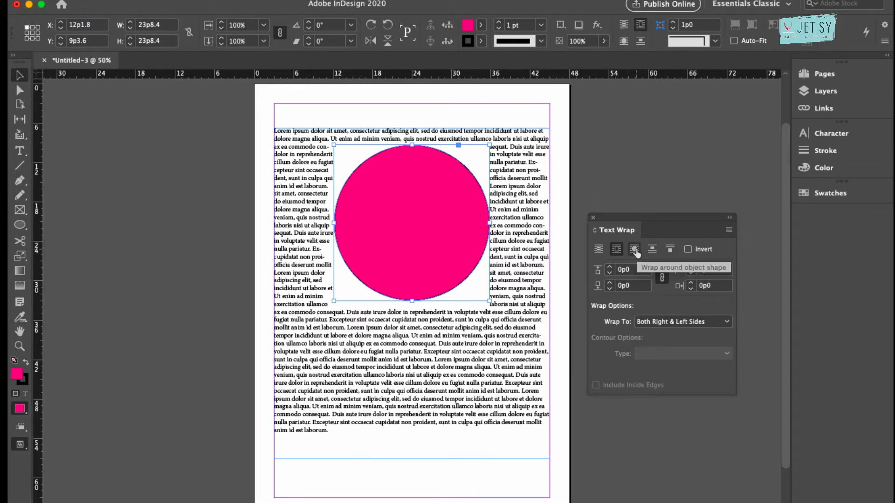
pyautogui.click(634, 249)
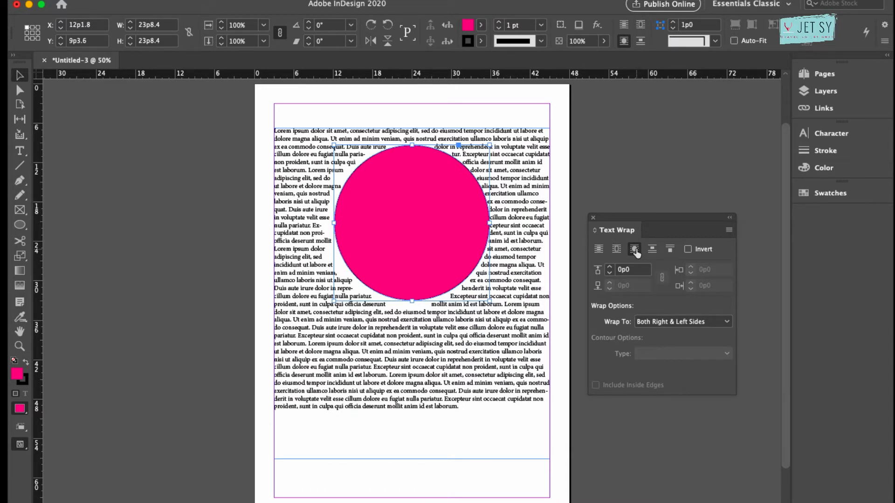
# Widen the wrap offset and keep text wrapping on both sides.
pyautogui.click(634, 249)
pyautogui.write('9')
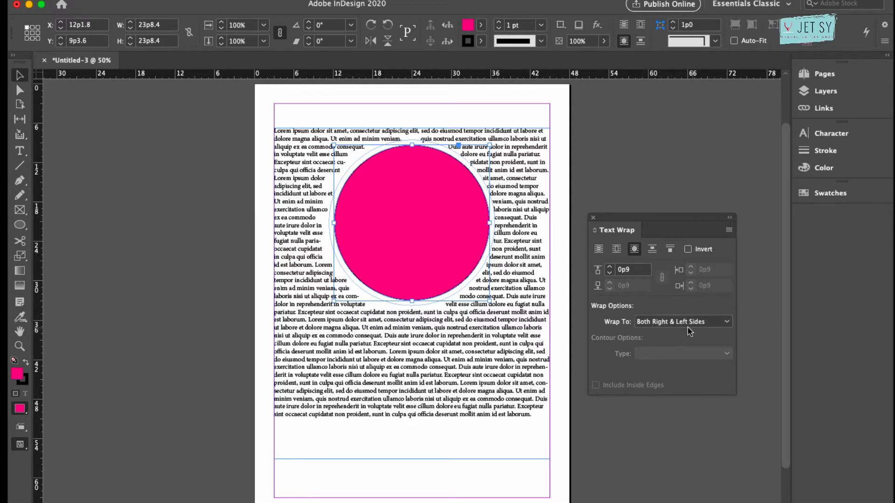
pyautogui.click(683, 321)
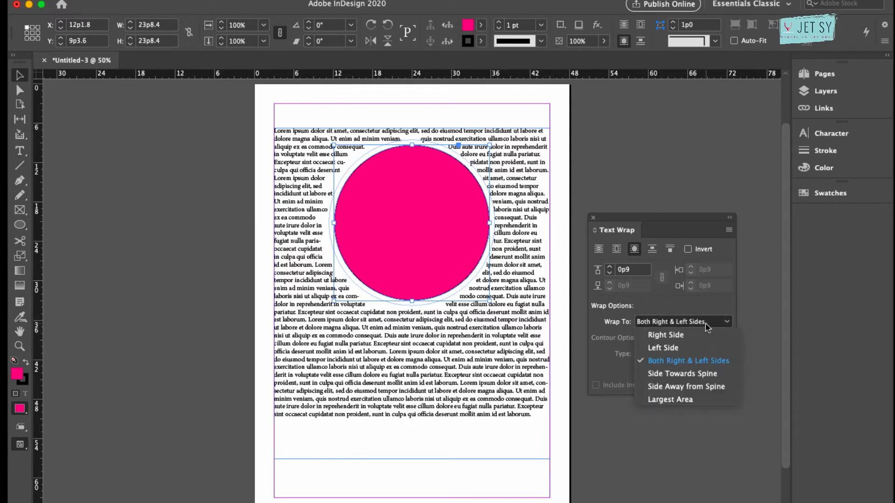
pyautogui.click(688, 360)
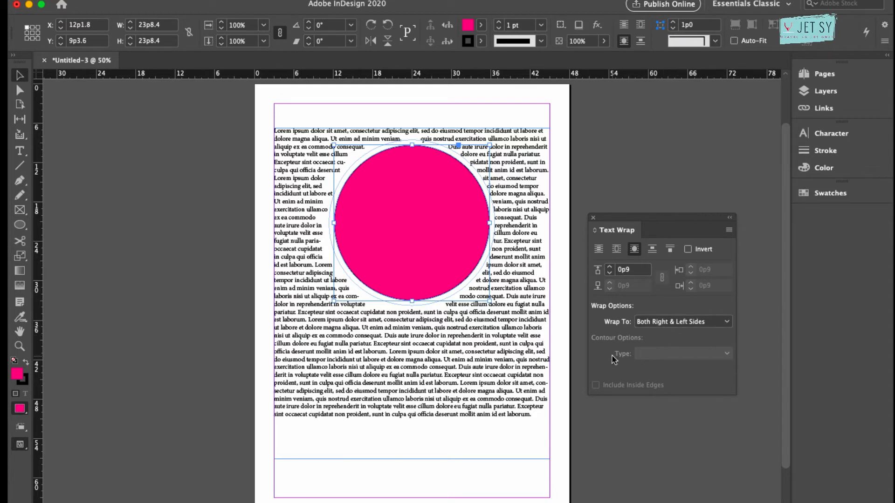
pyautogui.moveTo(420, 191)
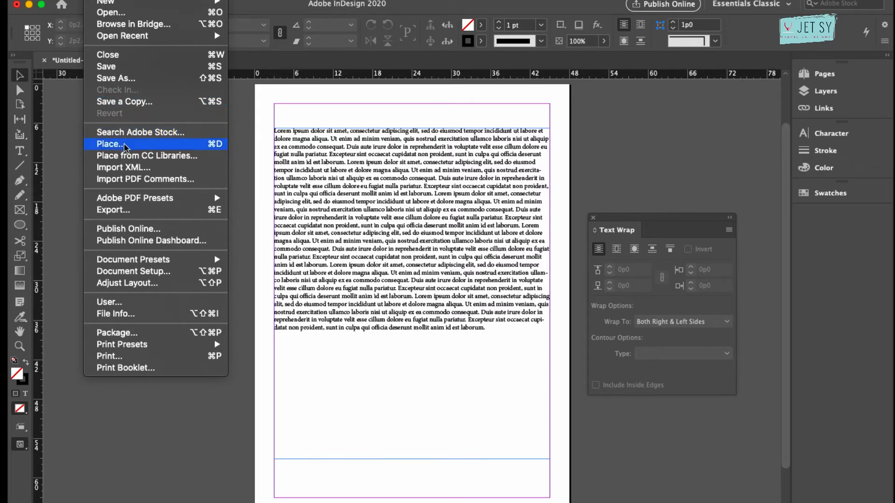
# Start placing the dog illustration with File > Place.
pyautogui.click(110, 144)
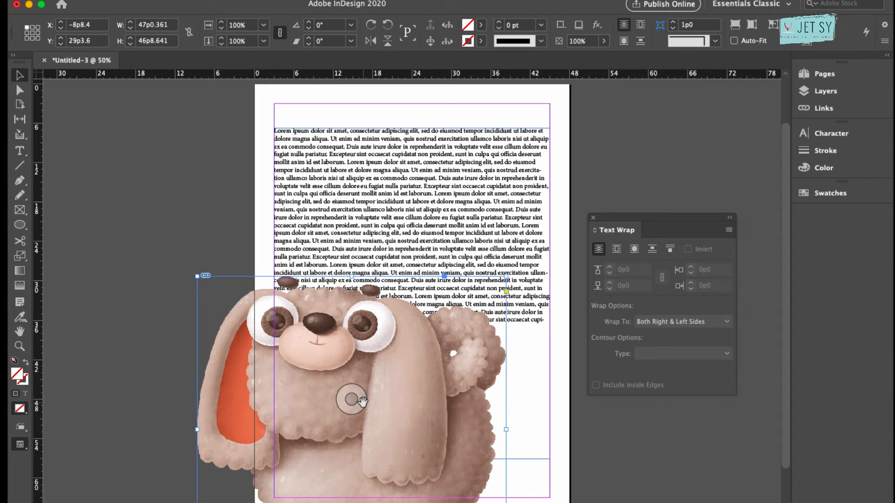
pyautogui.moveTo(414, 414)
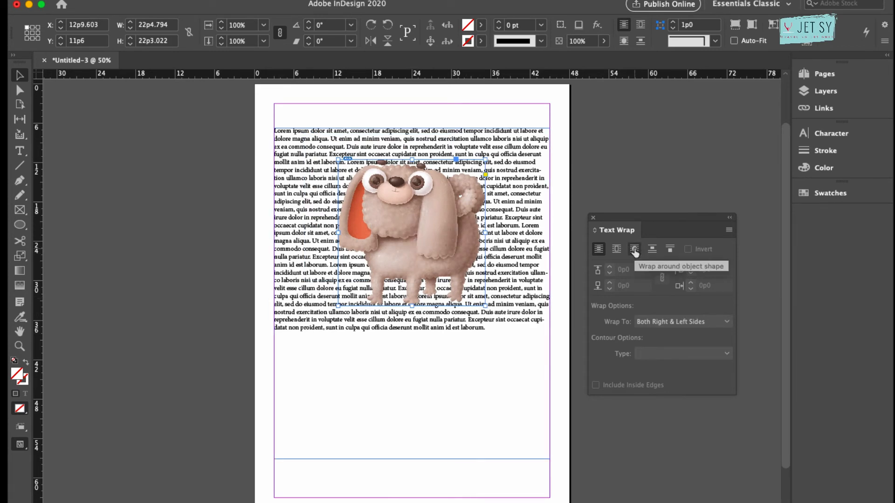
# Wrap text around the dog's alpha-channel contour with a small offset, in Overprint Preview.
pyautogui.click(634, 249)
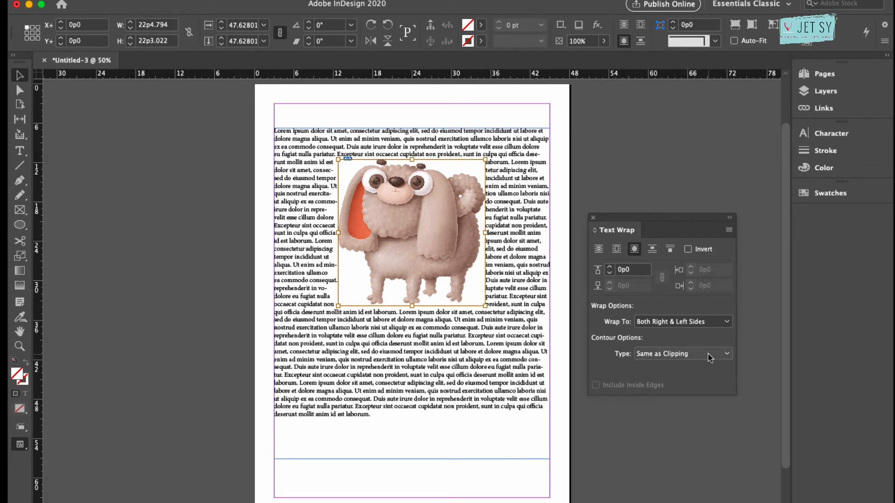
pyautogui.click(682, 354)
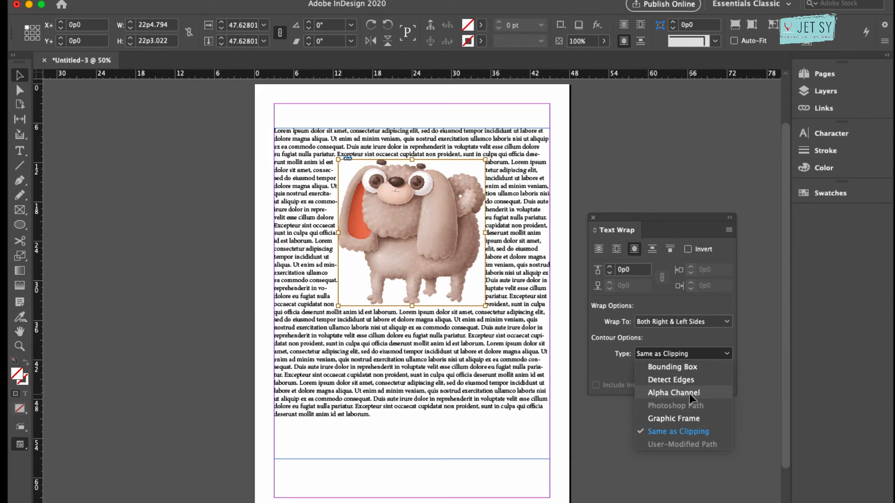
pyautogui.click(674, 392)
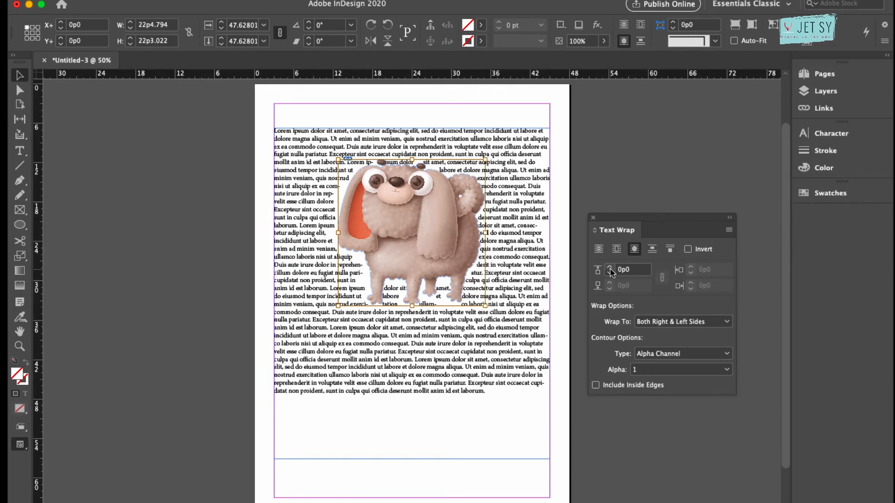
pyautogui.click(610, 269)
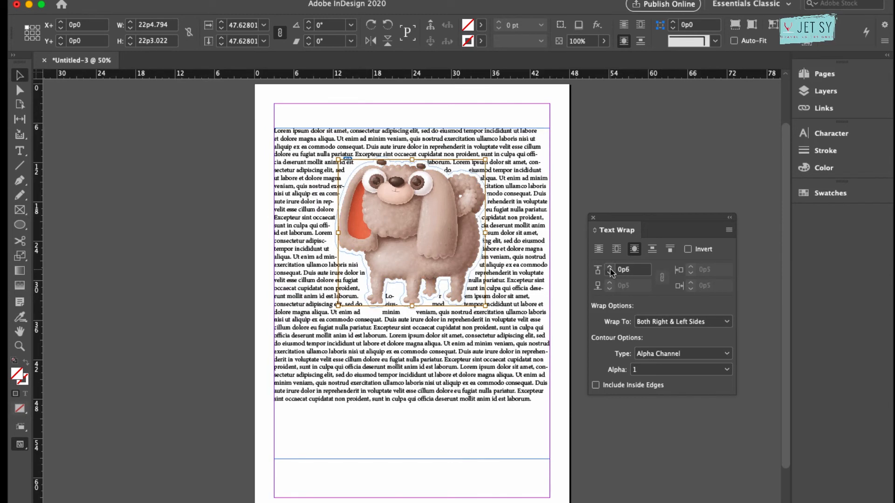
pyautogui.click(609, 266)
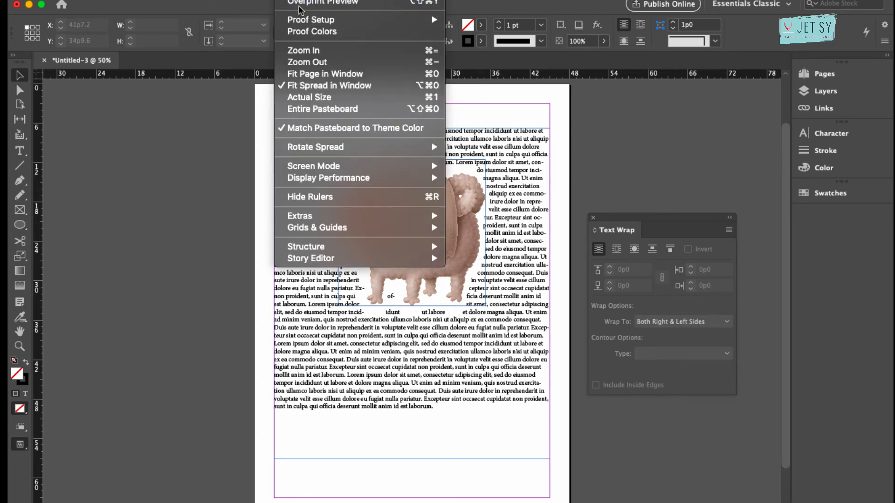
pyautogui.click(323, 3)
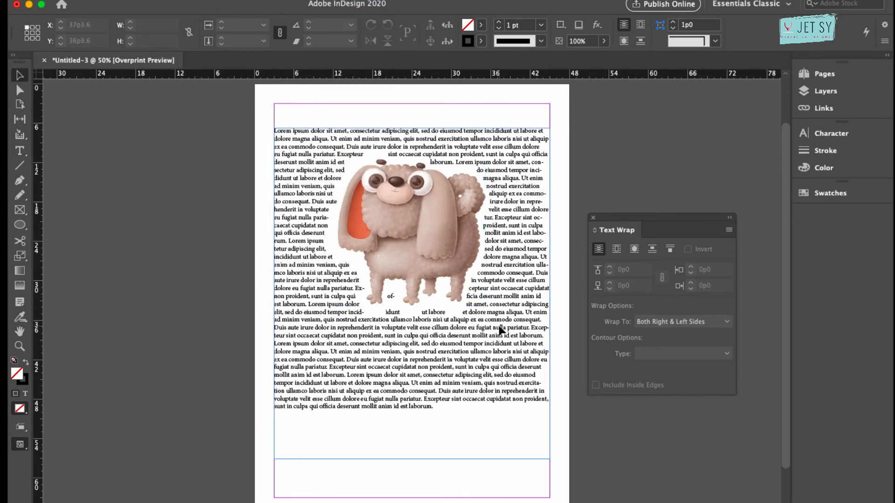